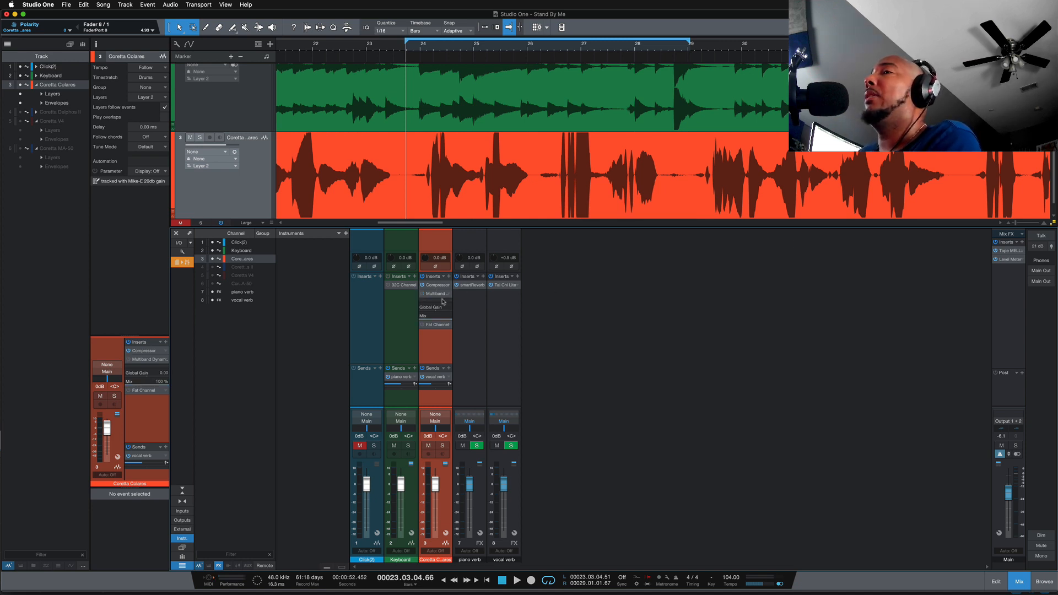
{"action": "left_click", "coordinate": [437, 285]}
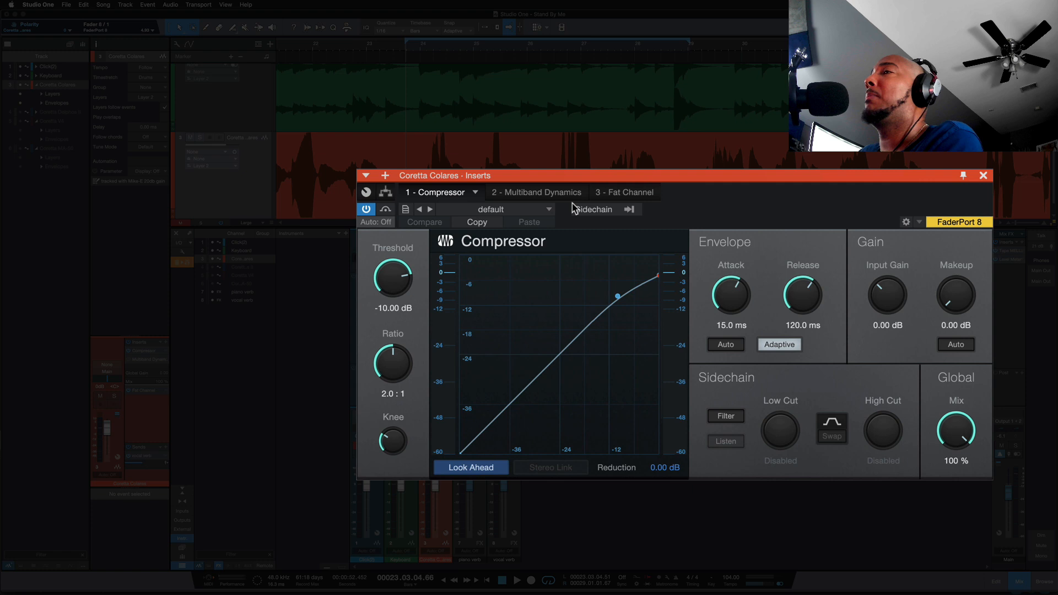
{"action": "mouse_move", "coordinate": [670, 200]}
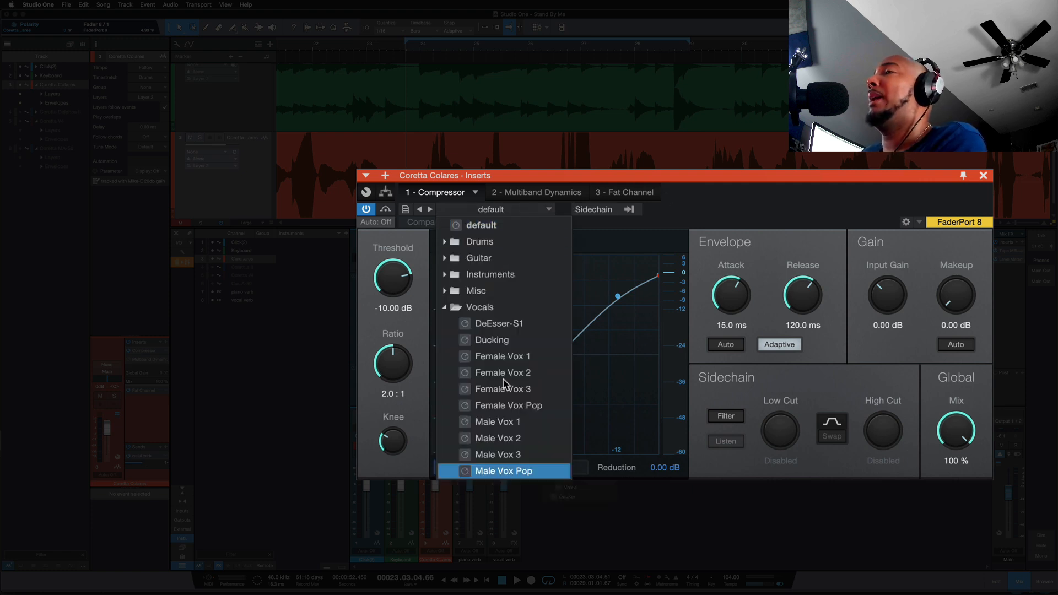
{"action": "left_click", "coordinate": [498, 323]}
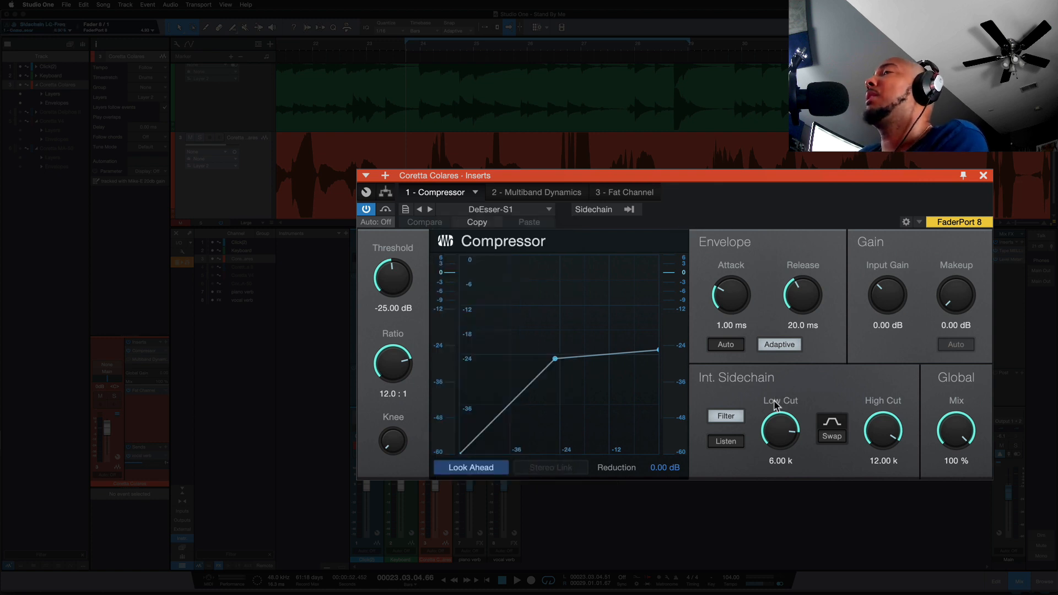
{"action": "mouse_move", "coordinate": [891, 408]}
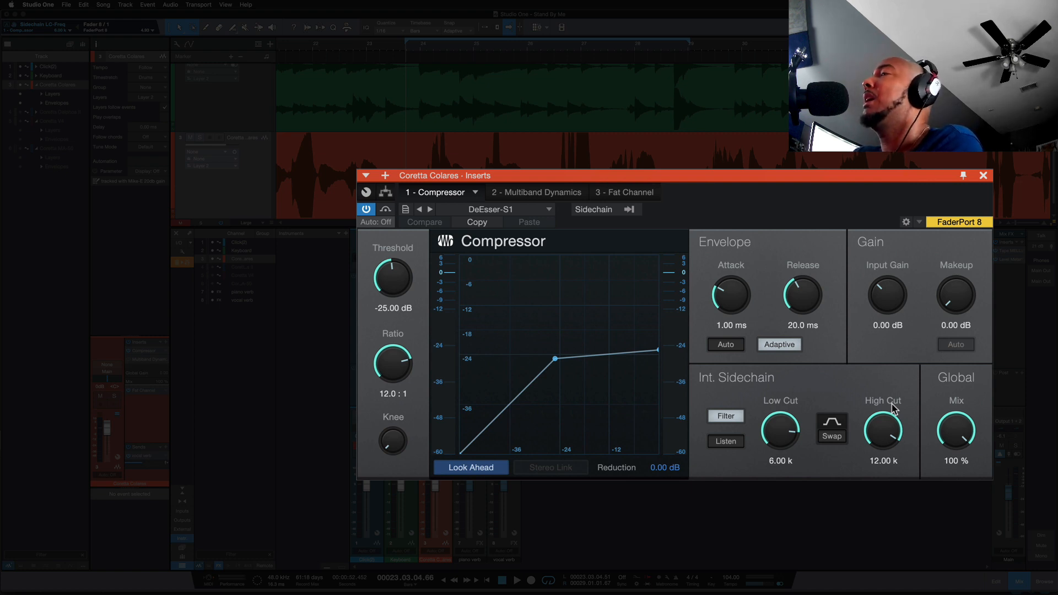
{"action": "mouse_move", "coordinate": [780, 447]}
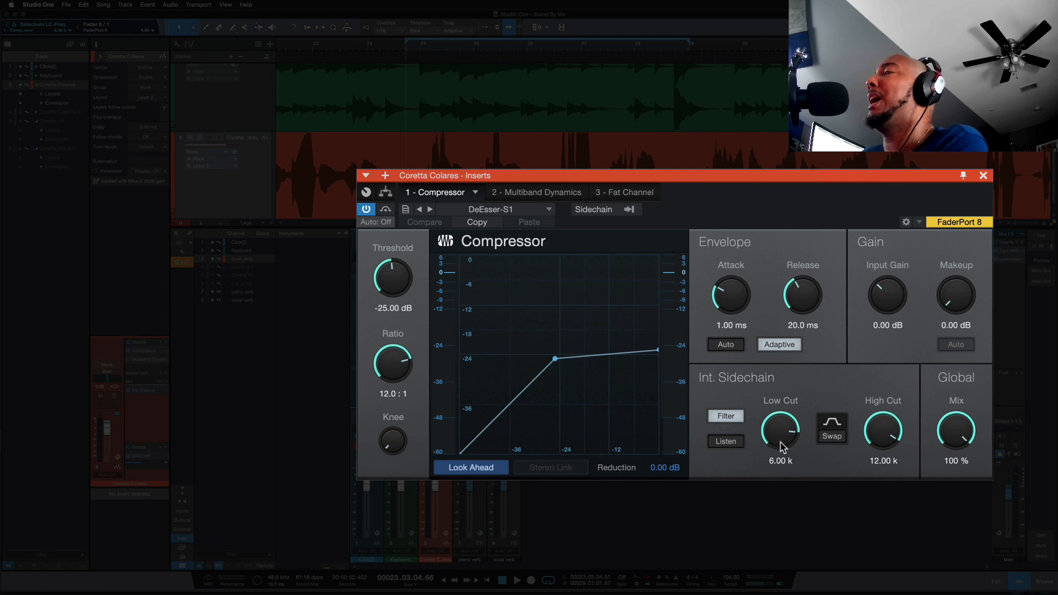
{"action": "mouse_move", "coordinate": [815, 402]}
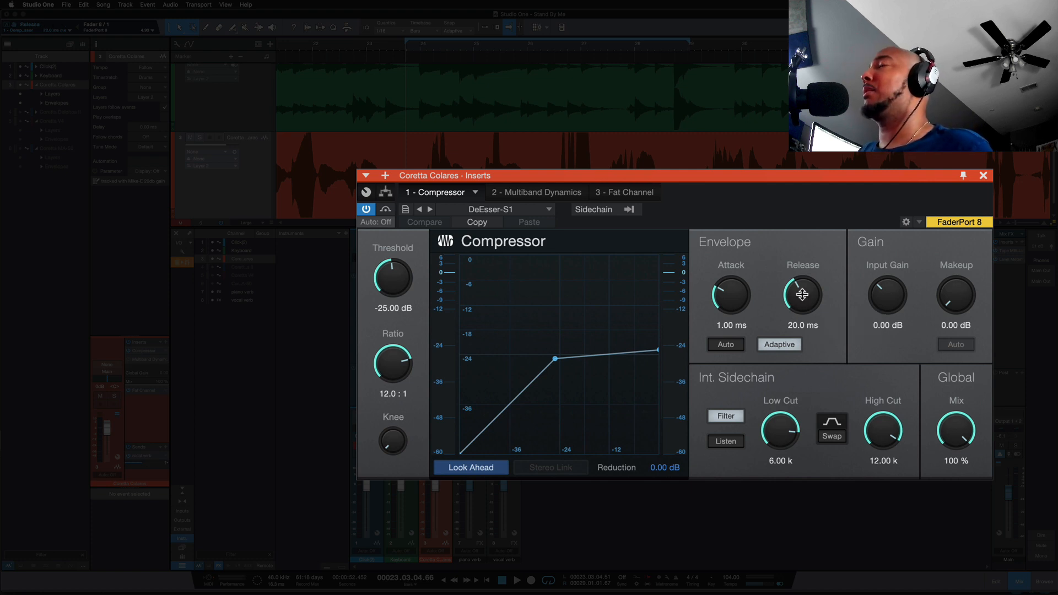
Raise the compressor Release to about 110.6 ms and Attack to about 5.04 ms
{"action": "left_click_drag", "start_coordinate": [803, 293], "coordinate": [803, 263]}
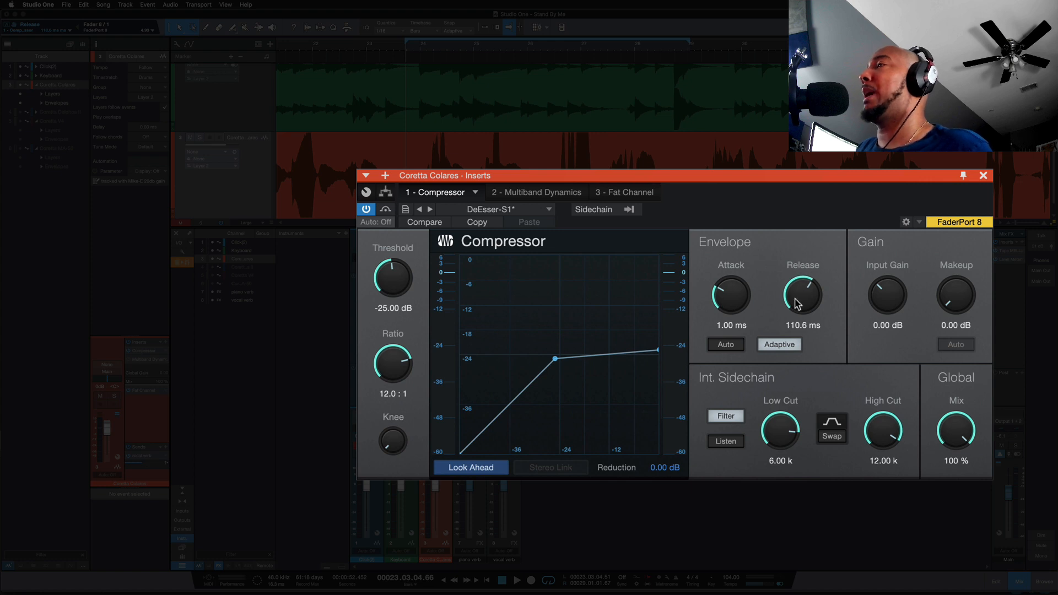
{"action": "left_click_drag", "start_coordinate": [730, 293], "coordinate": [730, 274]}
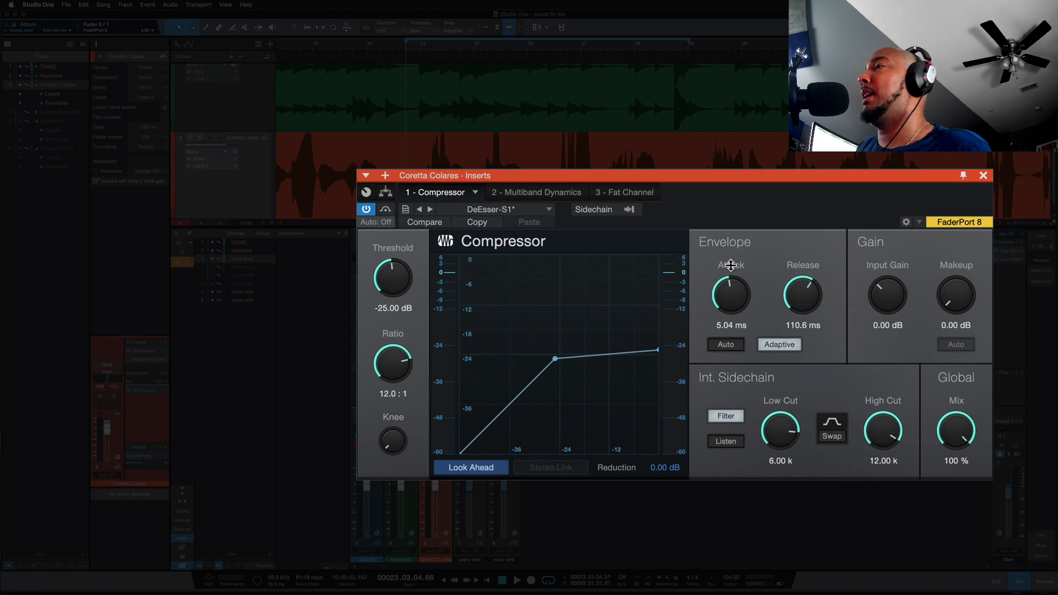
{"action": "mouse_move", "coordinate": [392, 365]}
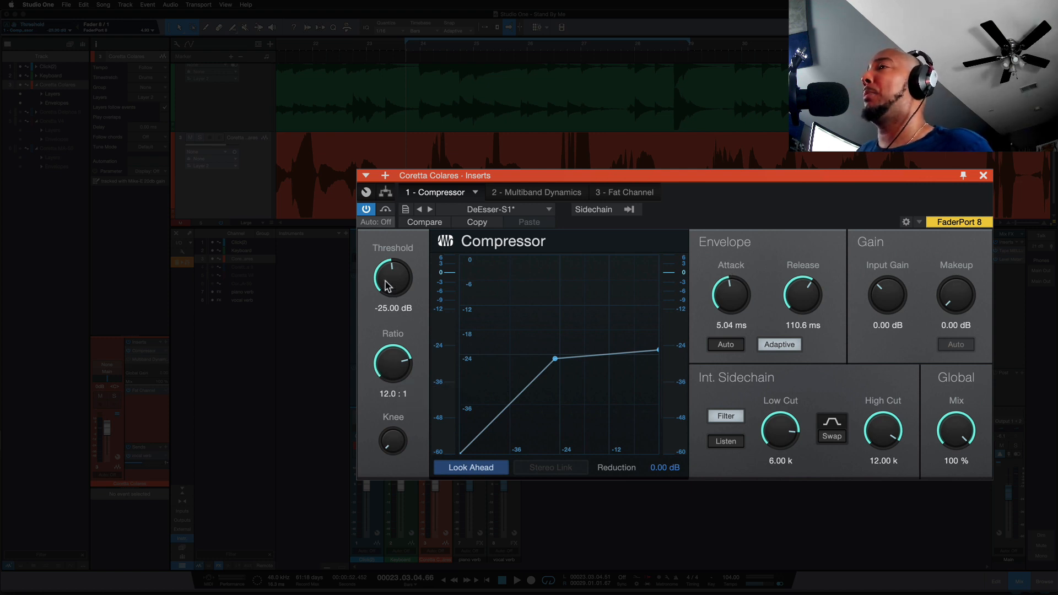
{"action": "mouse_move", "coordinate": [392, 280]}
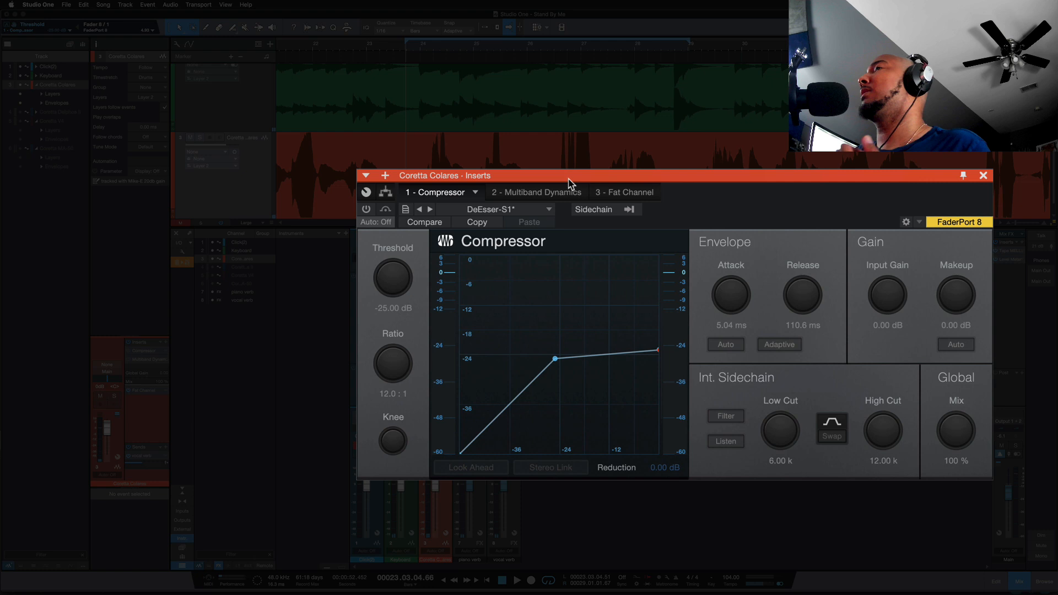
{"action": "mouse_move", "coordinate": [547, 180]}
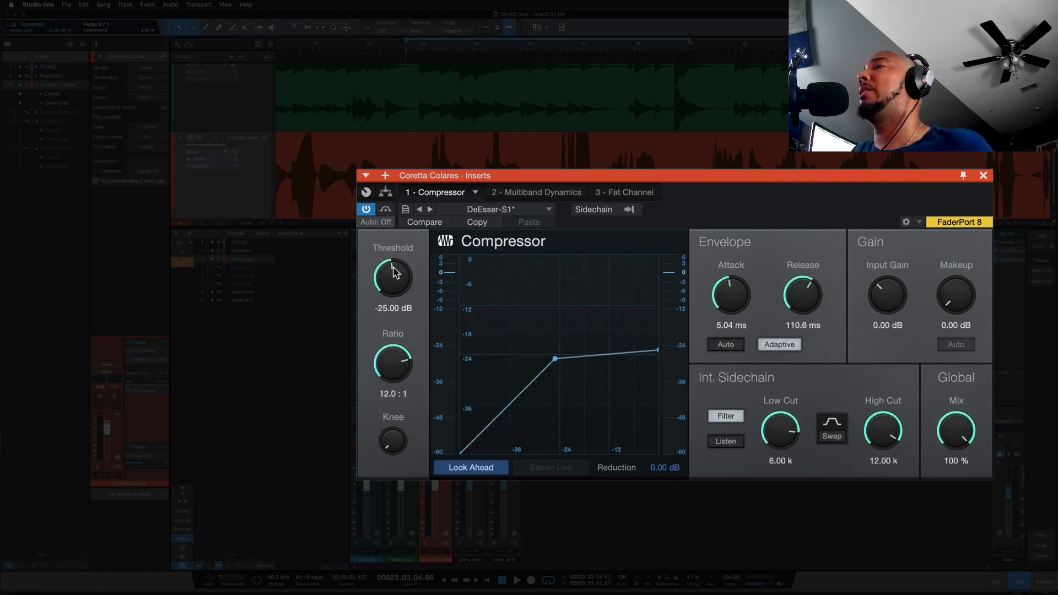
Gradually lower the Threshold to -38.20 dB for roughly 8 dB of sibilance reduction
{"action": "left_click_drag", "start_coordinate": [393, 276], "coordinate": [388, 287]}
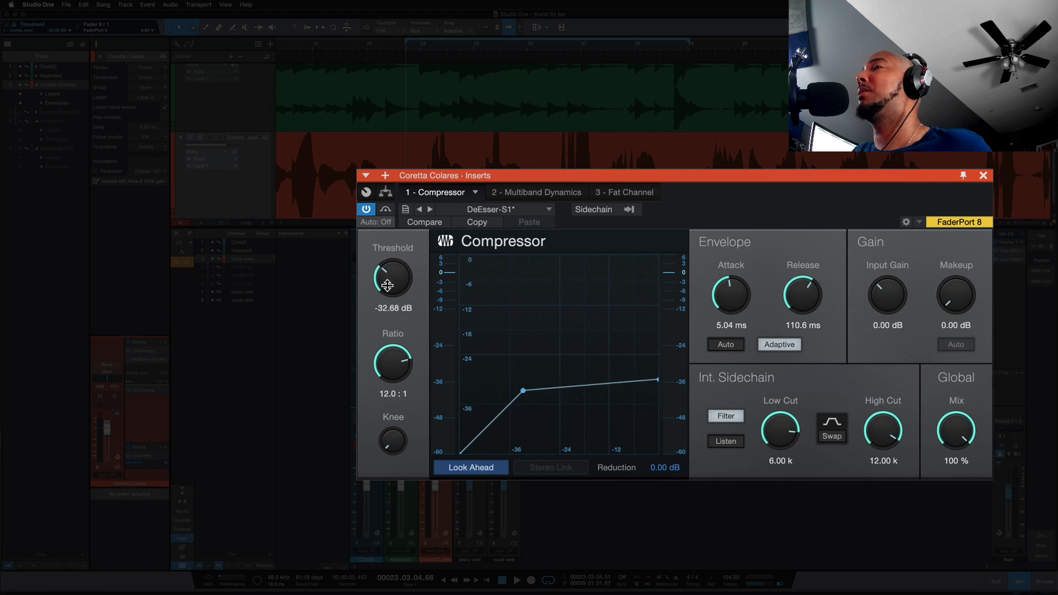
{"action": "left_click_drag", "start_coordinate": [392, 279], "coordinate": [392, 283]}
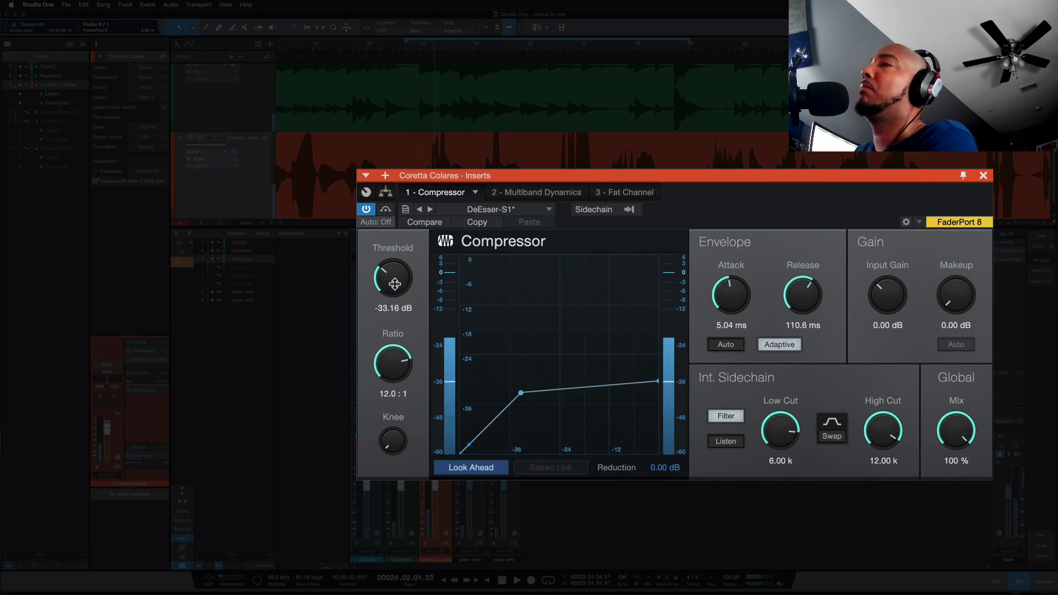
{"action": "left_click_drag", "start_coordinate": [392, 276], "coordinate": [393, 289]}
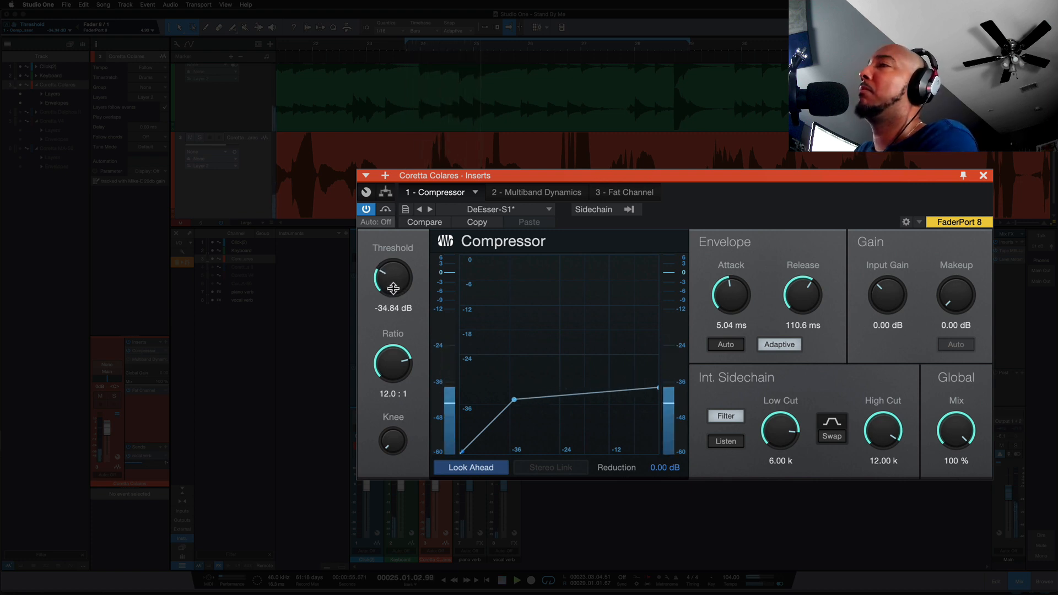
{"action": "left_click_drag", "start_coordinate": [393, 277], "coordinate": [393, 280]}
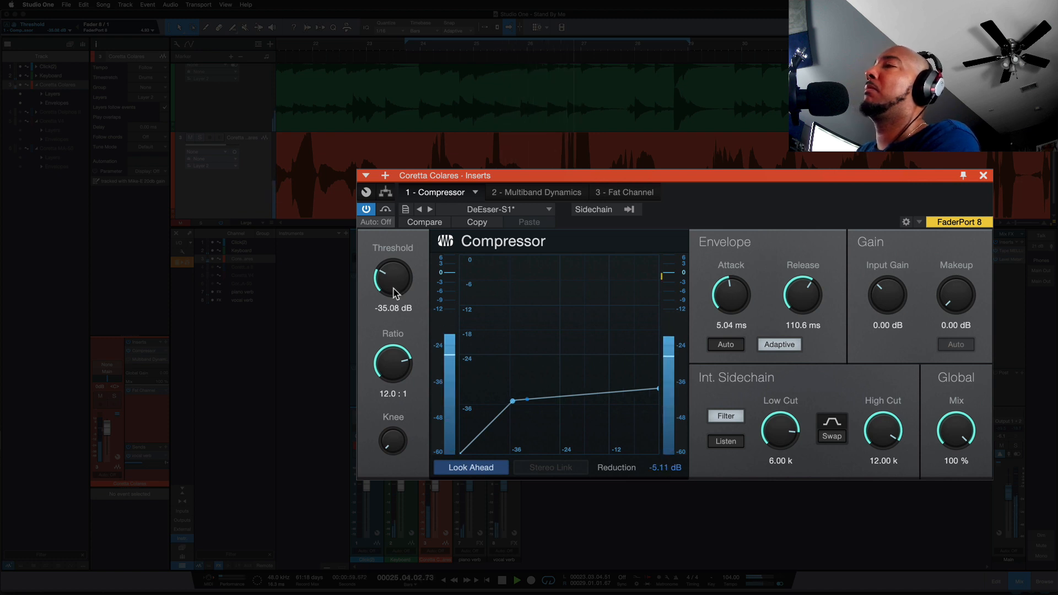
{"action": "left_click_drag", "start_coordinate": [393, 277], "coordinate": [391, 287]}
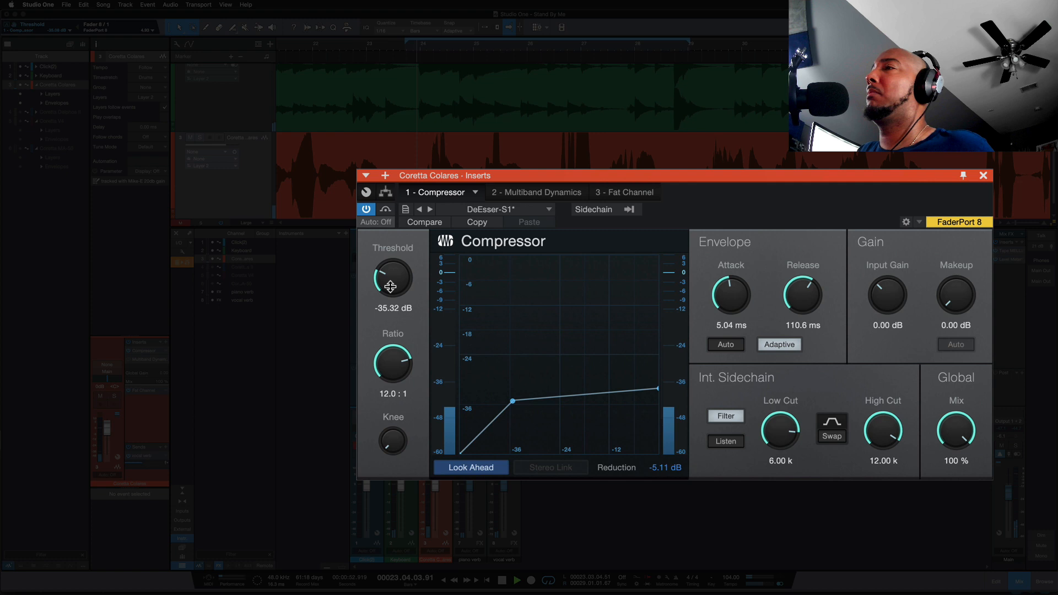
{"action": "left_click_drag", "start_coordinate": [392, 277], "coordinate": [388, 283]}
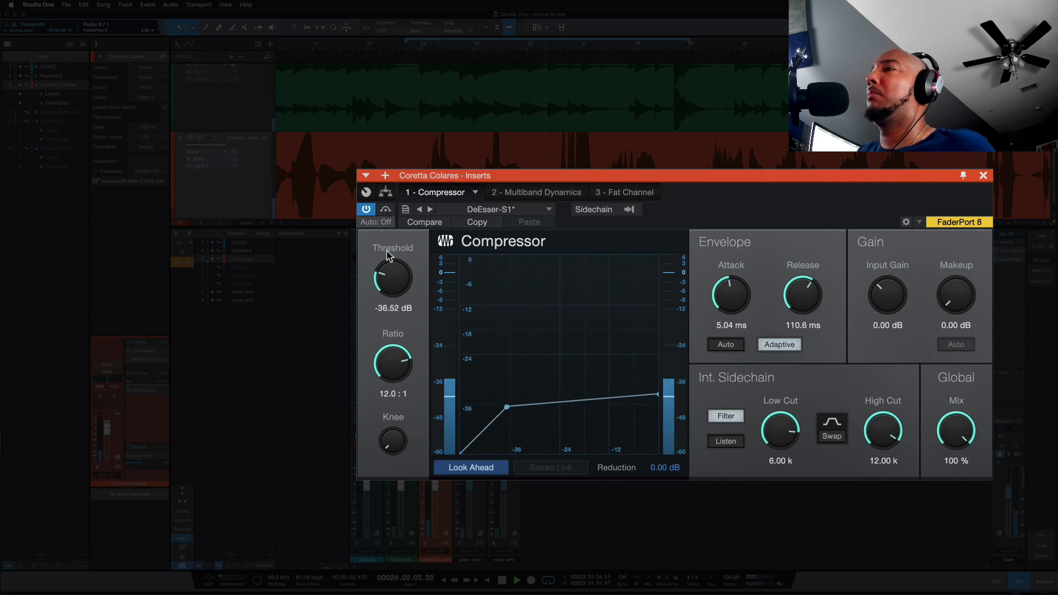
{"action": "left_click_drag", "start_coordinate": [393, 277], "coordinate": [385, 280]}
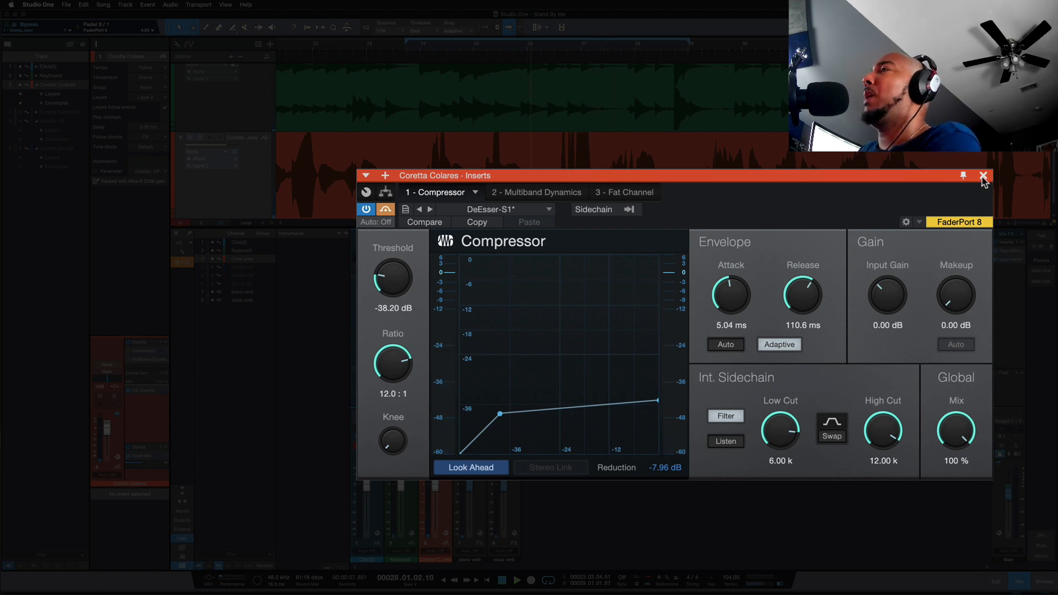
Set the Multiband Dynamics HM band crossovers to about 4.11 kHz and 11.85 kHz
{"action": "left_click", "coordinate": [536, 192]}
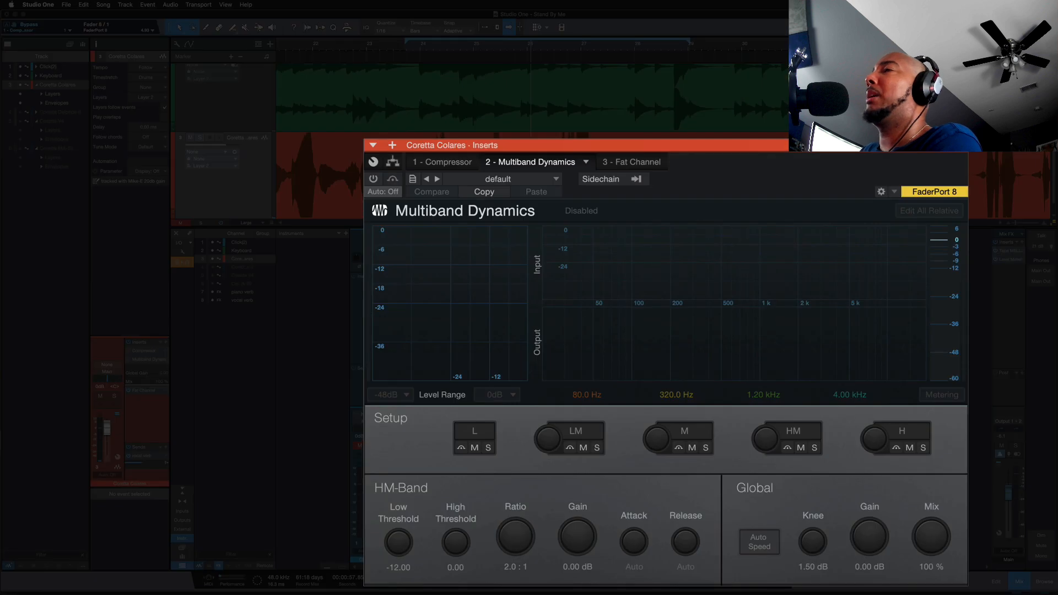
{"action": "left_click", "coordinate": [374, 178]}
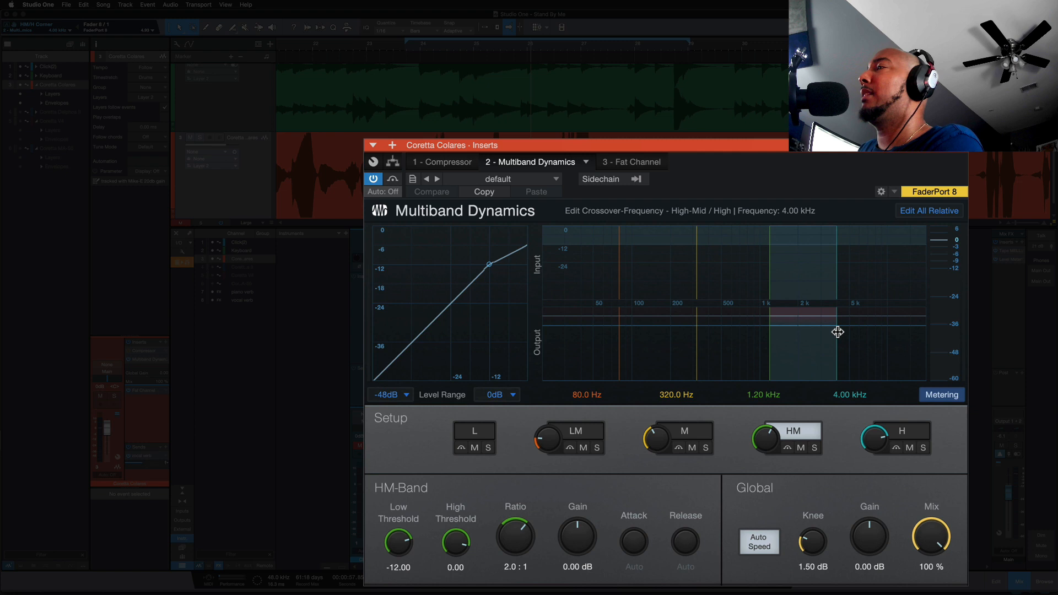
{"action": "left_click_drag", "start_coordinate": [837, 332], "coordinate": [889, 331]}
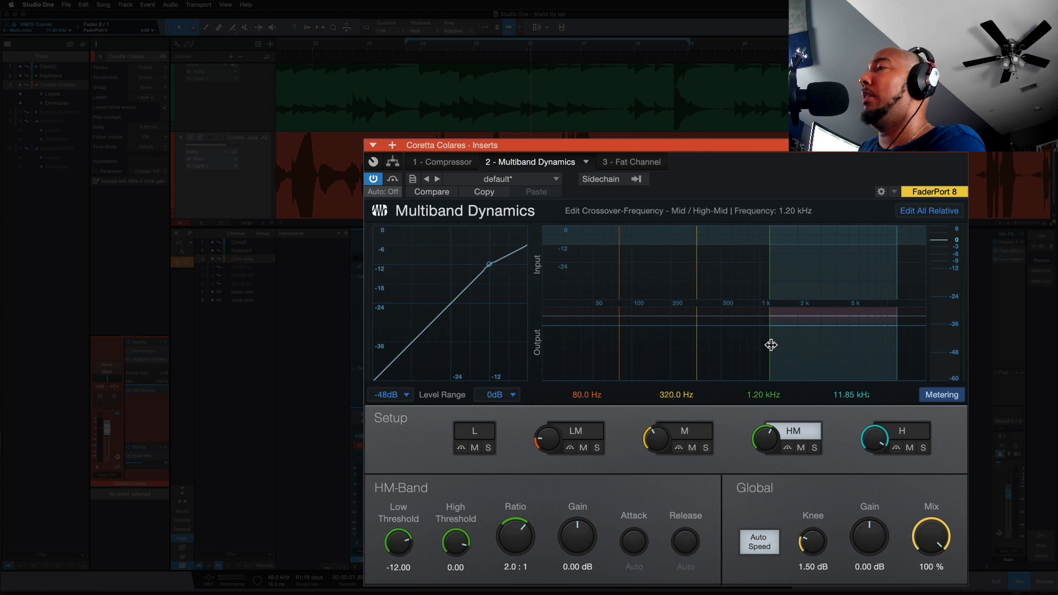
{"action": "left_click_drag", "start_coordinate": [770, 345], "coordinate": [815, 345]}
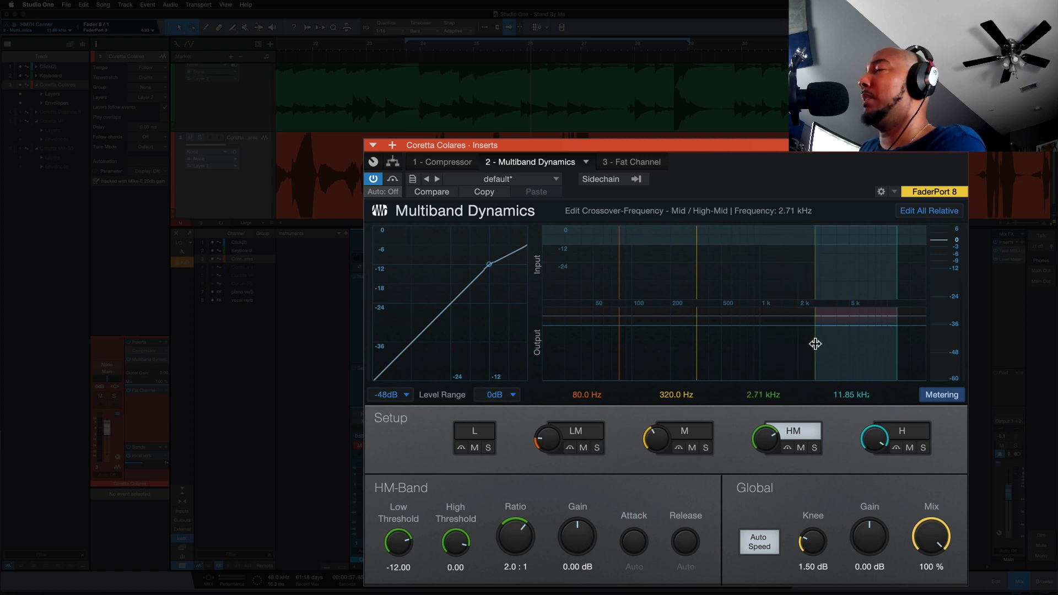
{"action": "left_click_drag", "start_coordinate": [816, 344], "coordinate": [829, 344]}
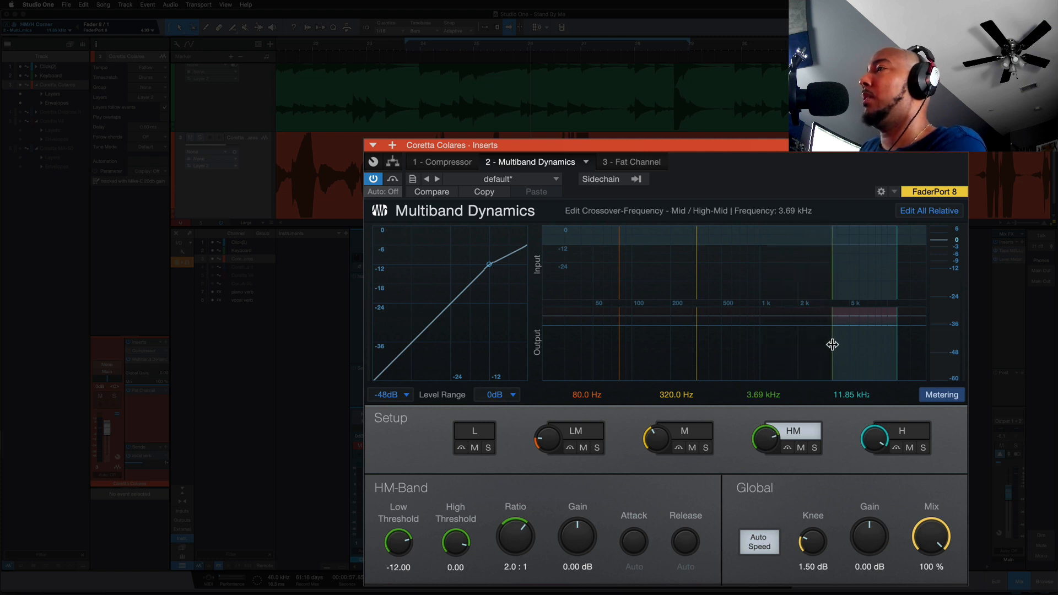
{"action": "left_click_drag", "start_coordinate": [827, 344], "coordinate": [838, 345]}
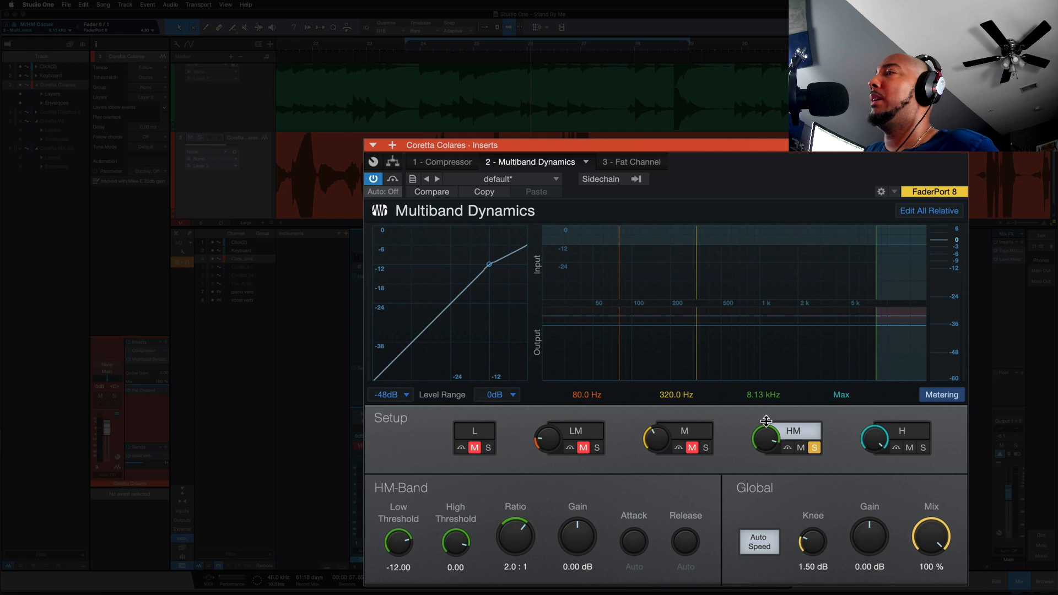
{"action": "left_click_drag", "start_coordinate": [766, 422], "coordinate": [766, 438]}
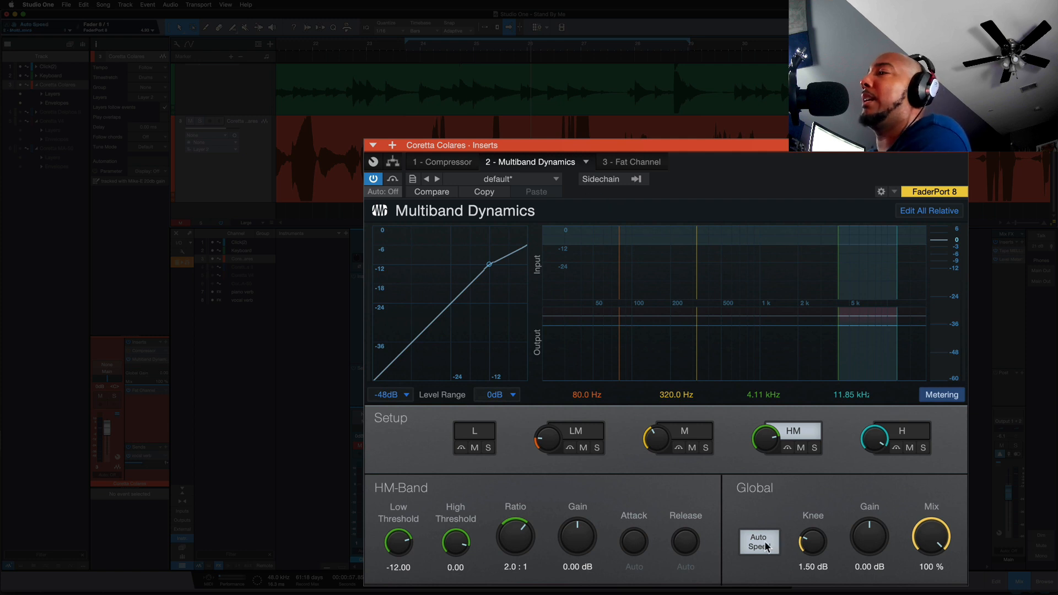
Disable Auto Speed, lengthen the HM-band release and raise its ratio to 8.1:1
{"action": "left_click", "coordinate": [758, 542]}
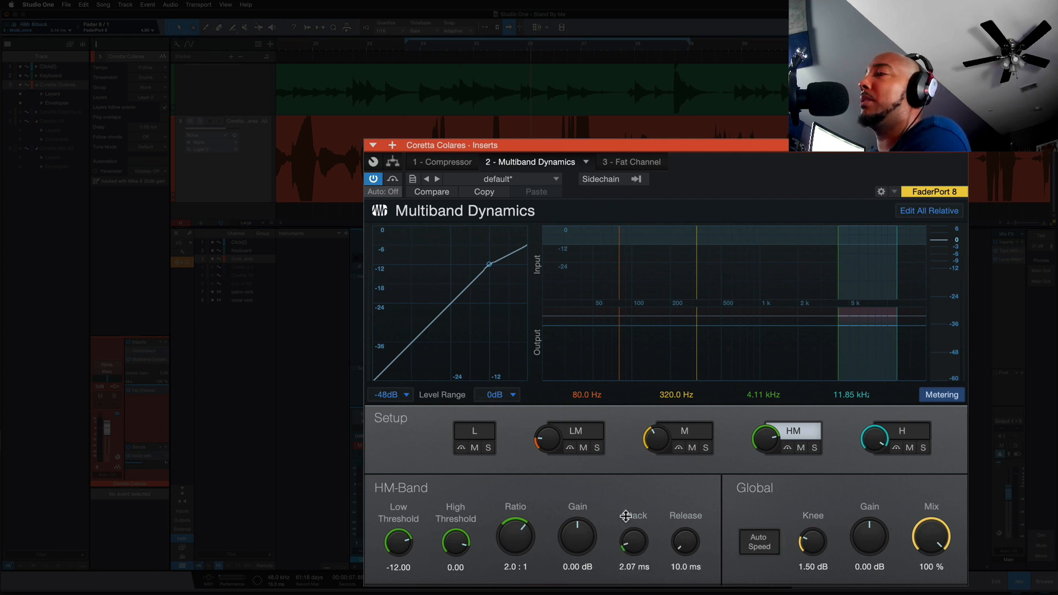
{"action": "left_click_drag", "start_coordinate": [633, 540], "coordinate": [633, 534]}
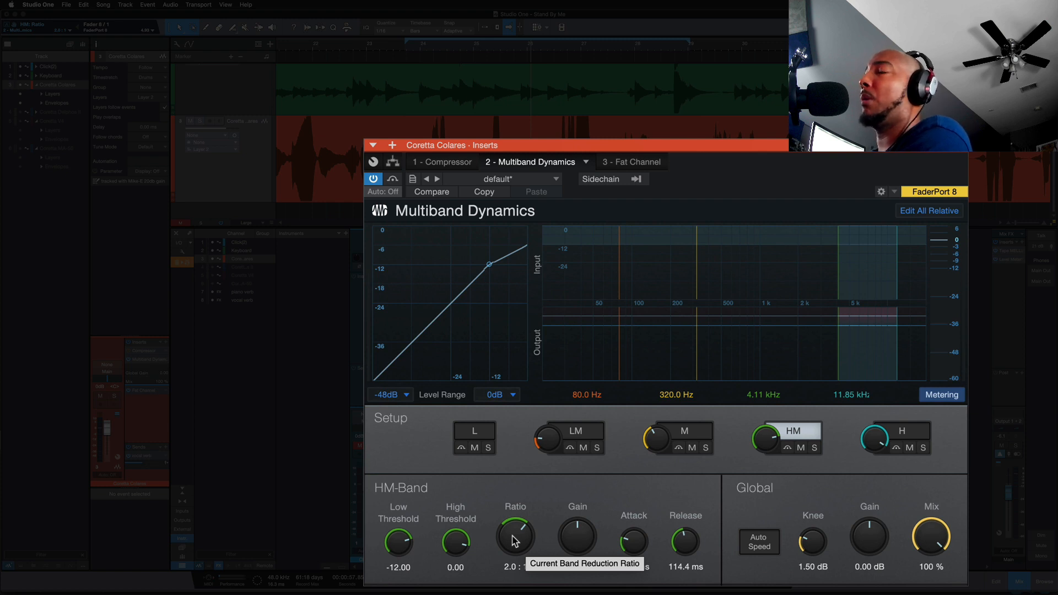
{"action": "left_click_drag", "start_coordinate": [515, 538], "coordinate": [515, 499]}
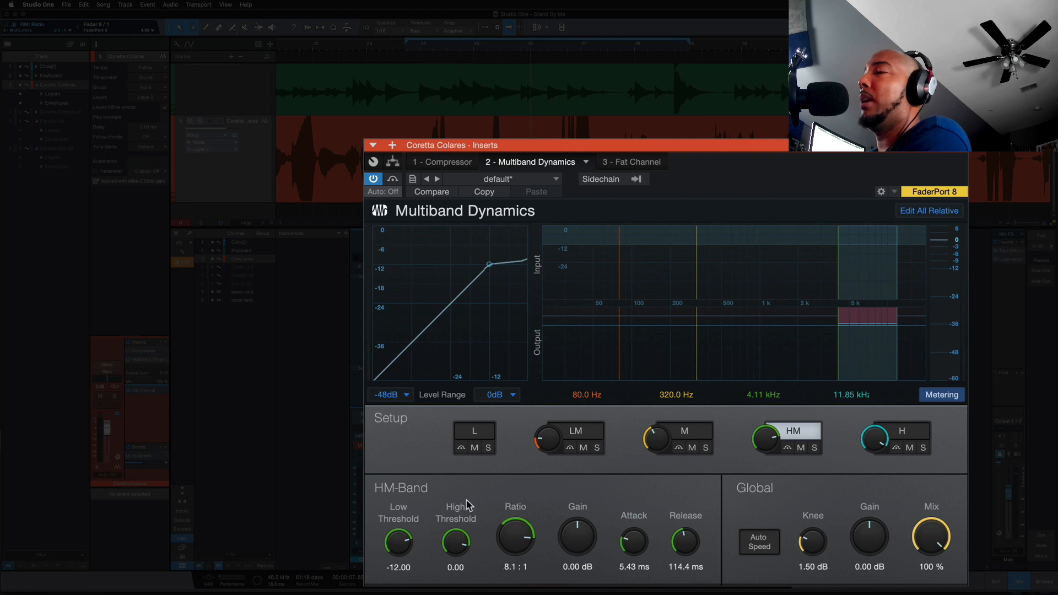
Lower the HM-band threshold to about -41.16 dB and set release near 117.5 ms
{"action": "left_click_drag", "start_coordinate": [398, 541], "coordinate": [406, 539]}
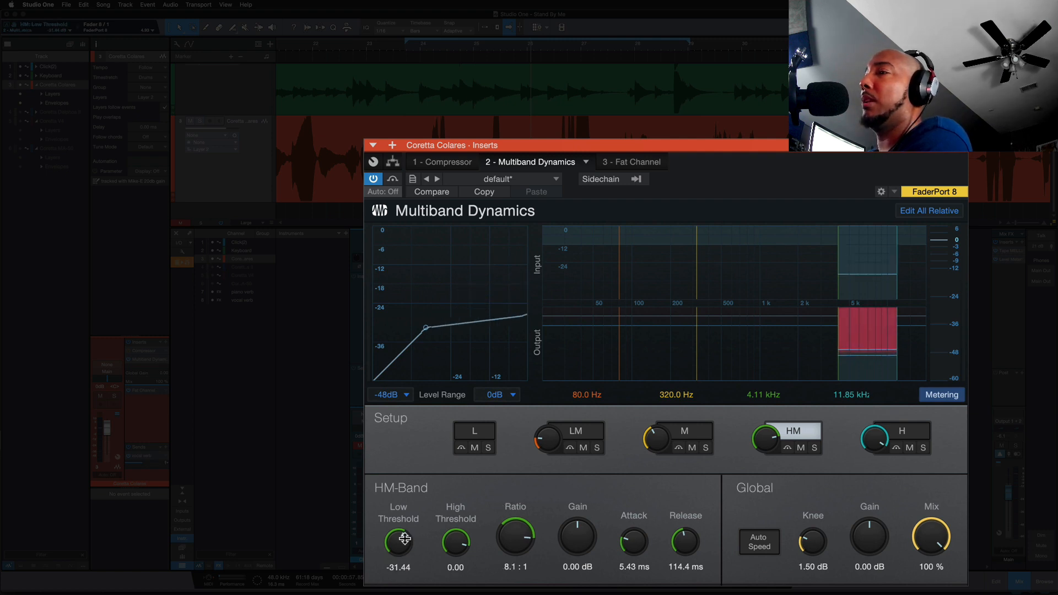
{"action": "left_click_drag", "start_coordinate": [398, 540], "coordinate": [398, 550]}
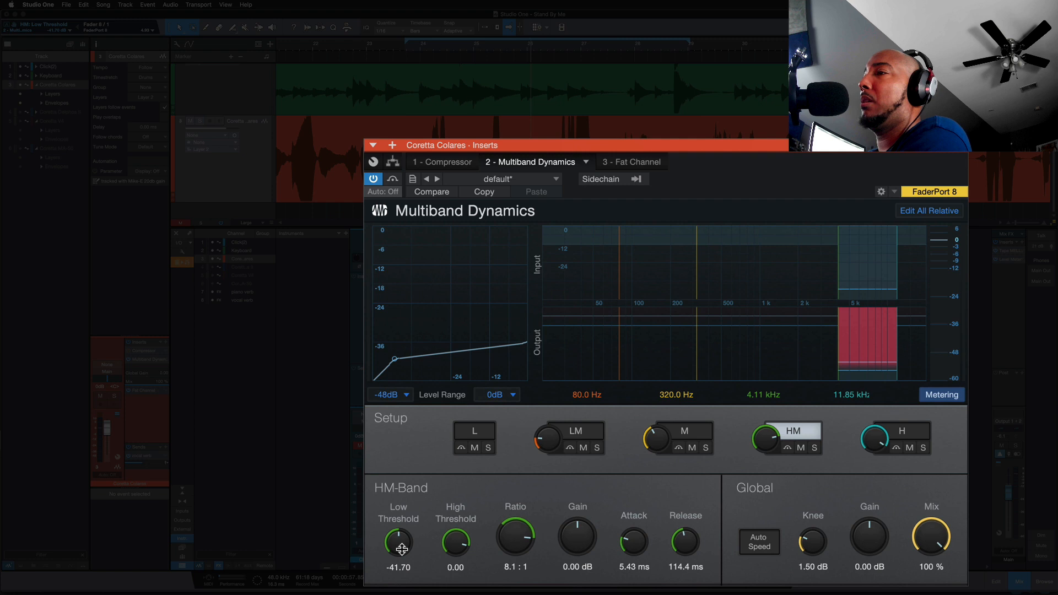
{"action": "left_click_drag", "start_coordinate": [398, 540], "coordinate": [401, 553]}
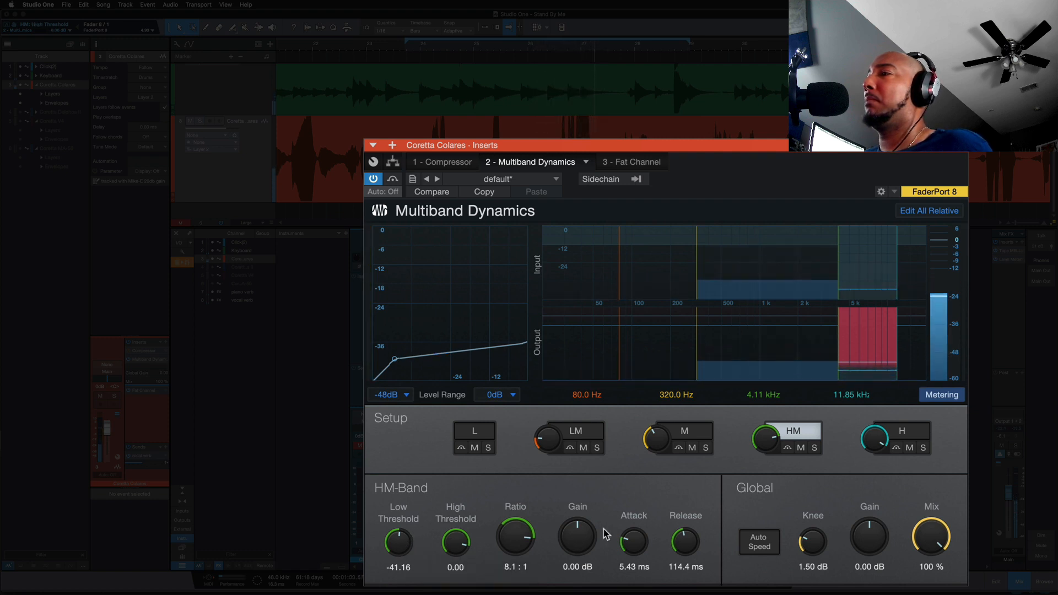
{"action": "left_click_drag", "start_coordinate": [683, 539], "coordinate": [684, 534]}
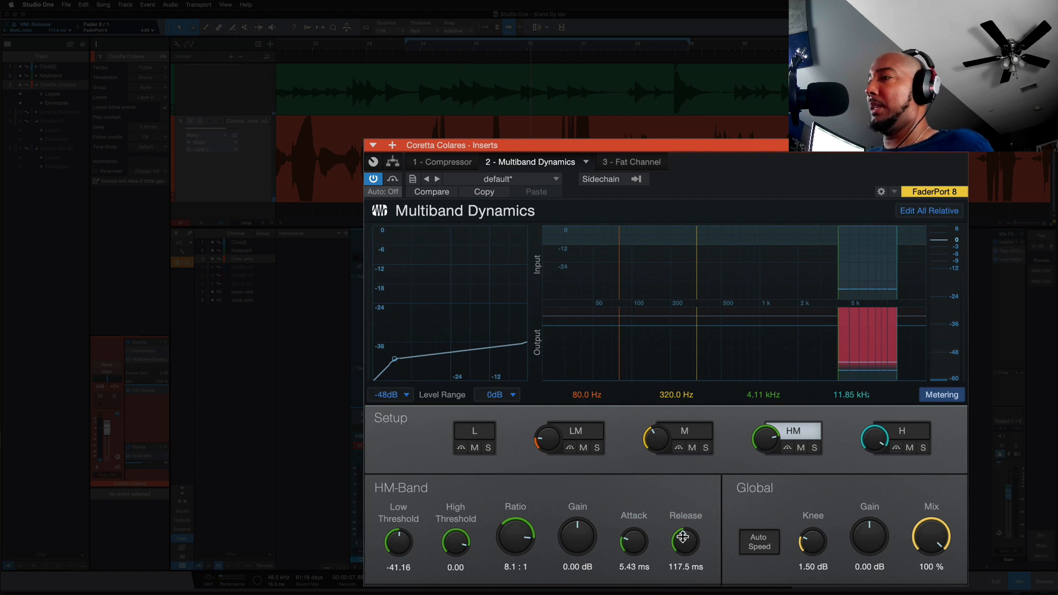
{"action": "left_click_drag", "start_coordinate": [684, 538], "coordinate": [684, 519]}
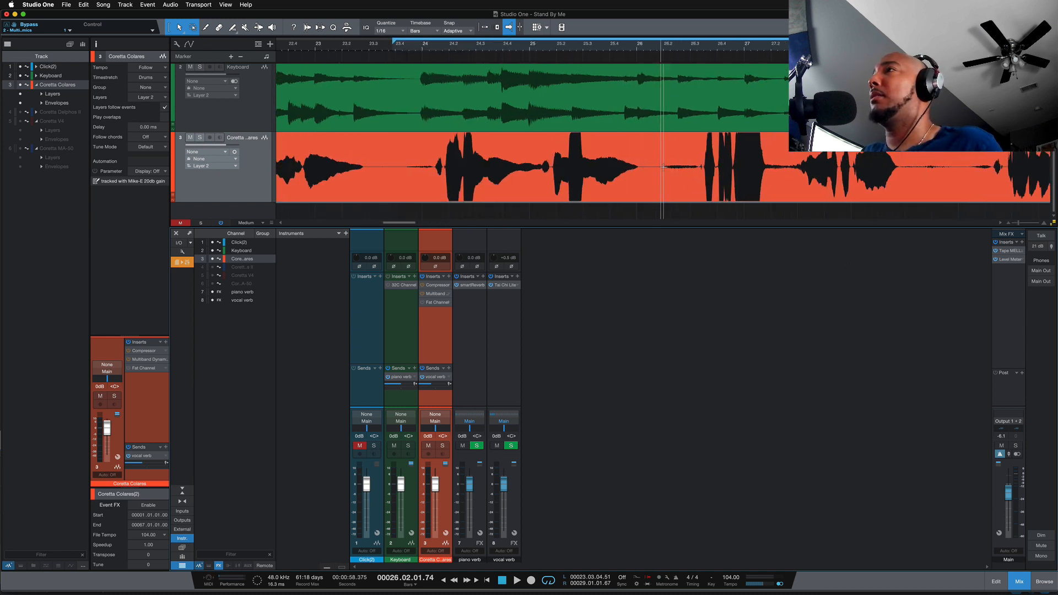
{"action": "left_click_drag", "start_coordinate": [547, 168], "coordinate": [672, 167]}
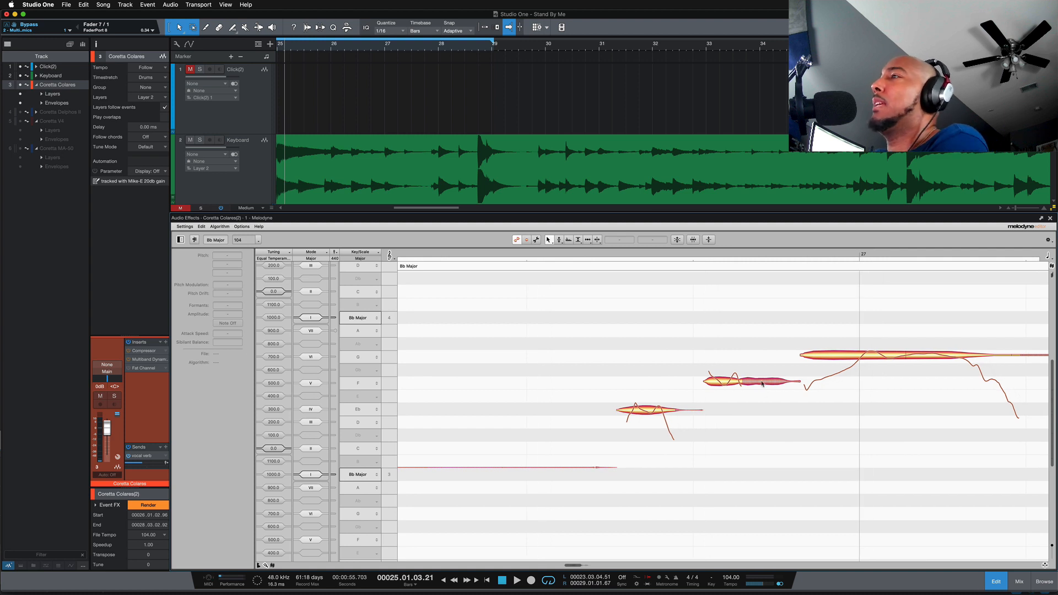
With the Sibilant Balance Tool, pull the middle note's sibilance down to -80%
{"action": "left_click", "coordinate": [750, 381]}
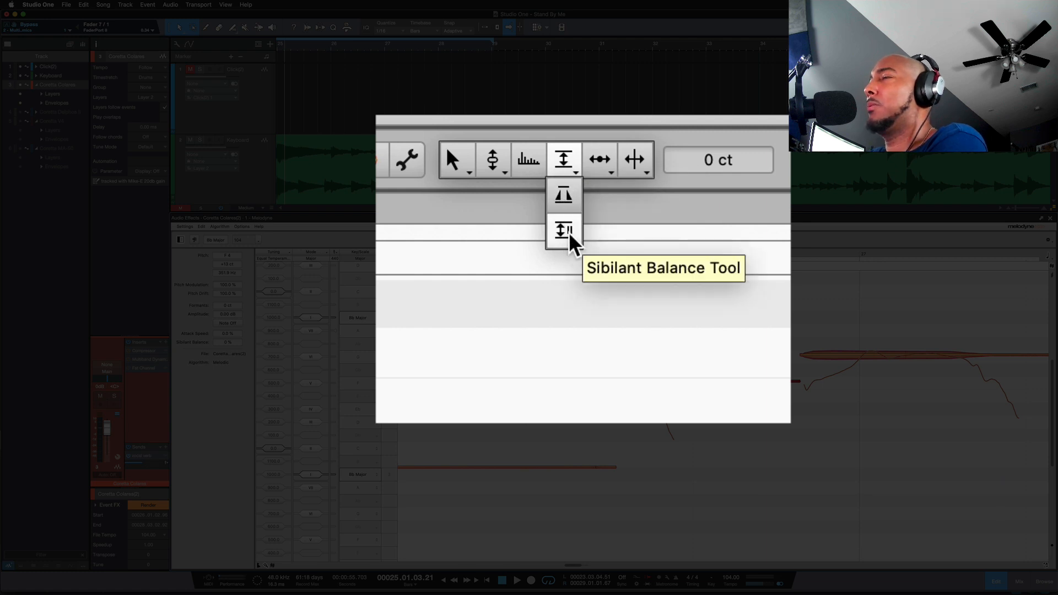
{"action": "left_click", "coordinate": [565, 232]}
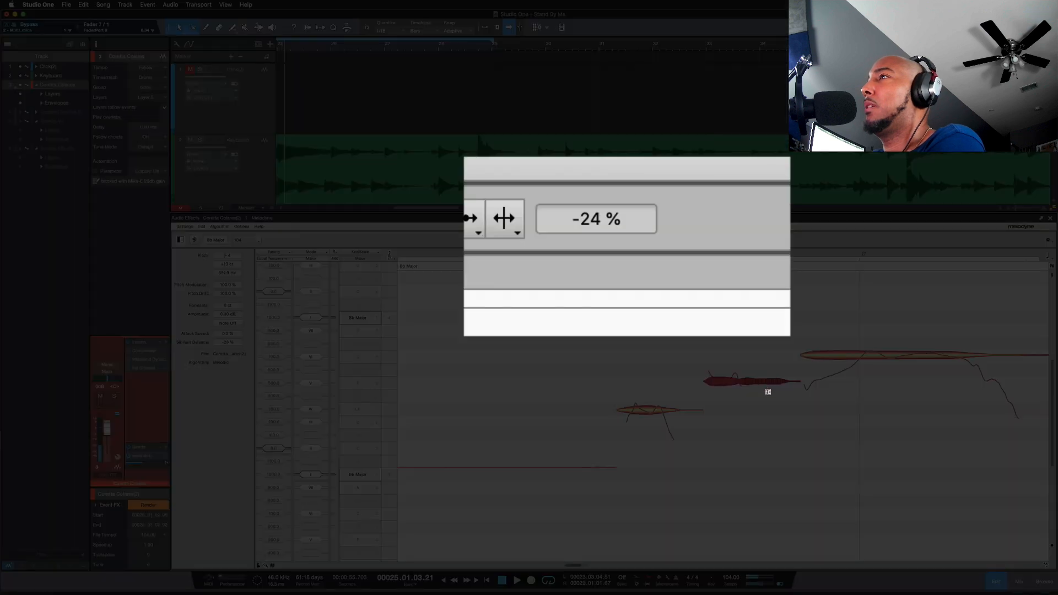
{"action": "left_click_drag", "start_coordinate": [769, 391], "coordinate": [768, 402]}
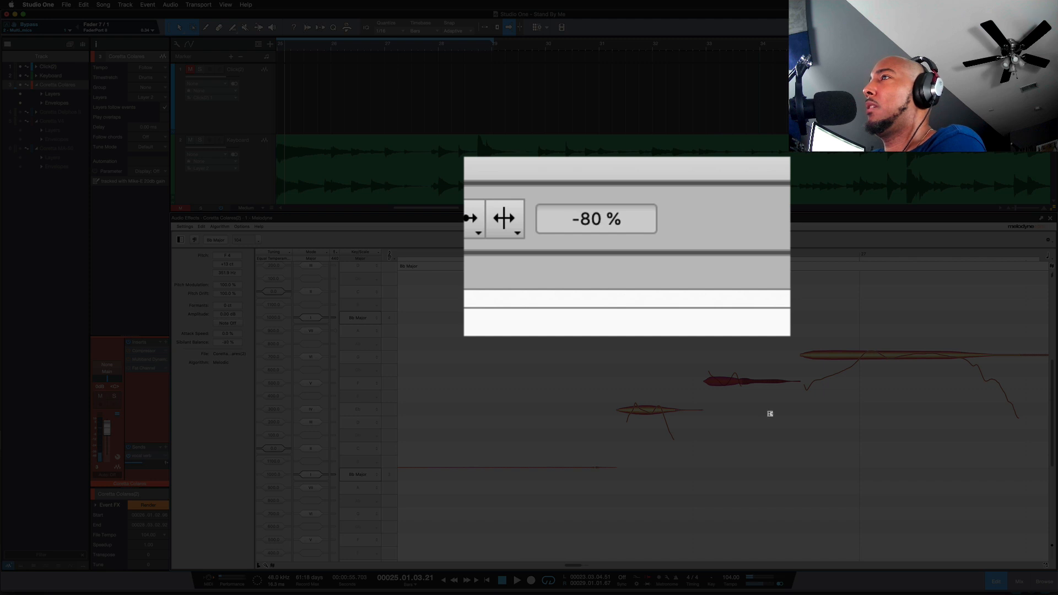
{"action": "mouse_move", "coordinate": [769, 350]}
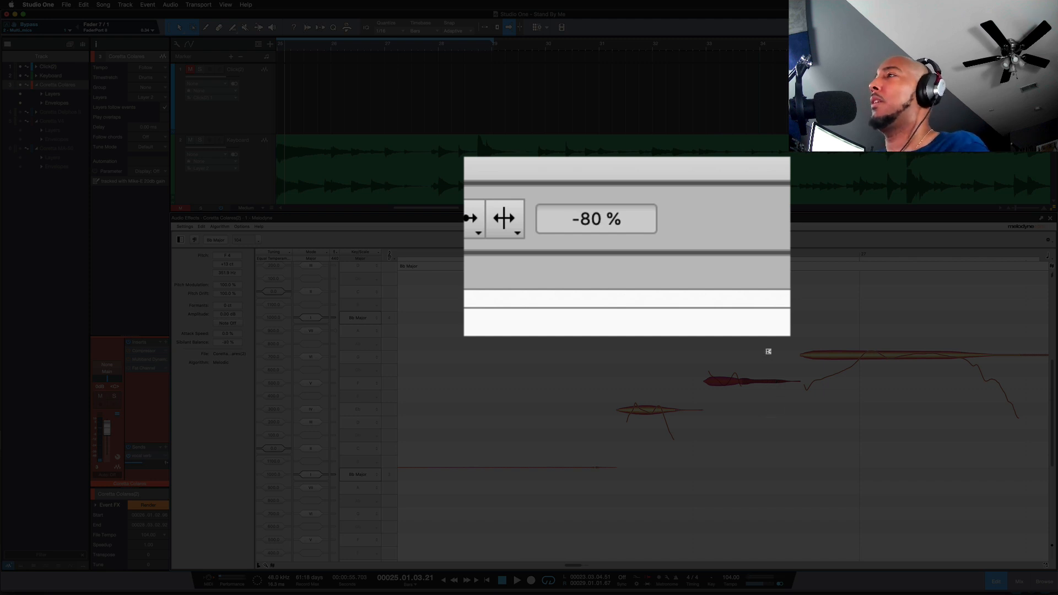